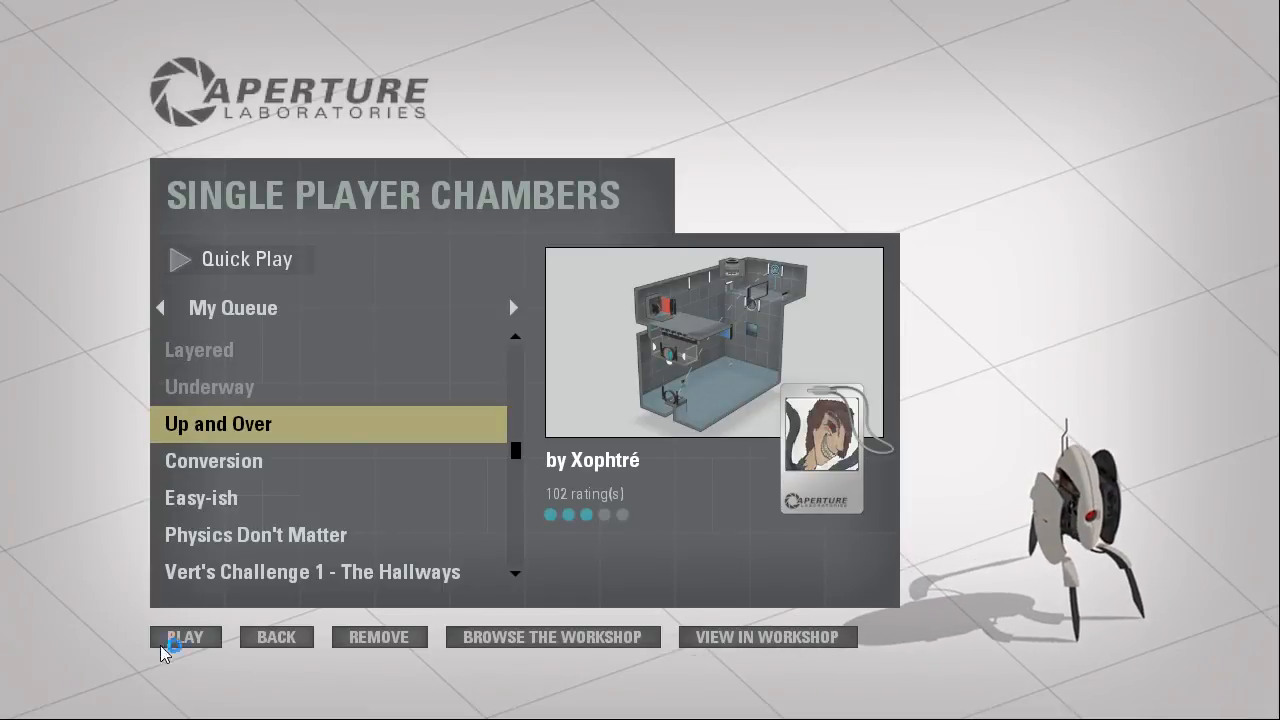
Play the queued community chamber 'Up and Over' by Xophtré
left_click(186, 637)
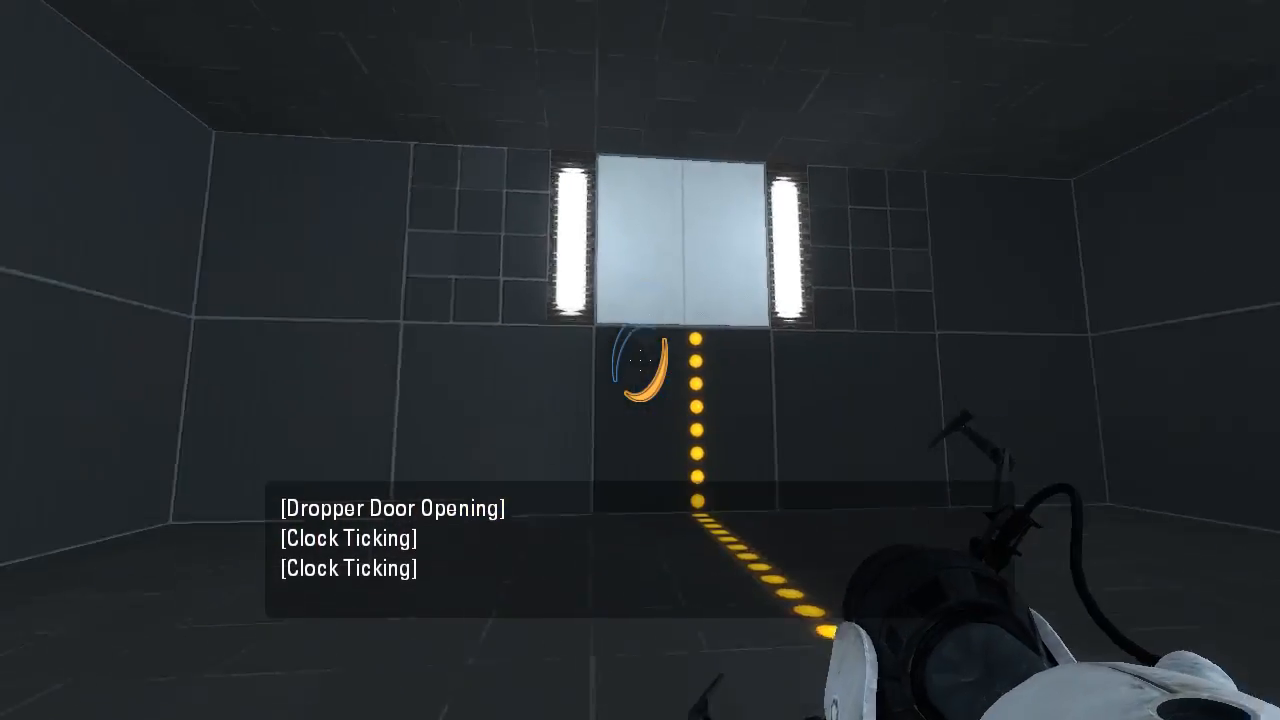
Walk into the first test room and pick up the weighted sphere near the excursion funnel
left_click(640, 360)
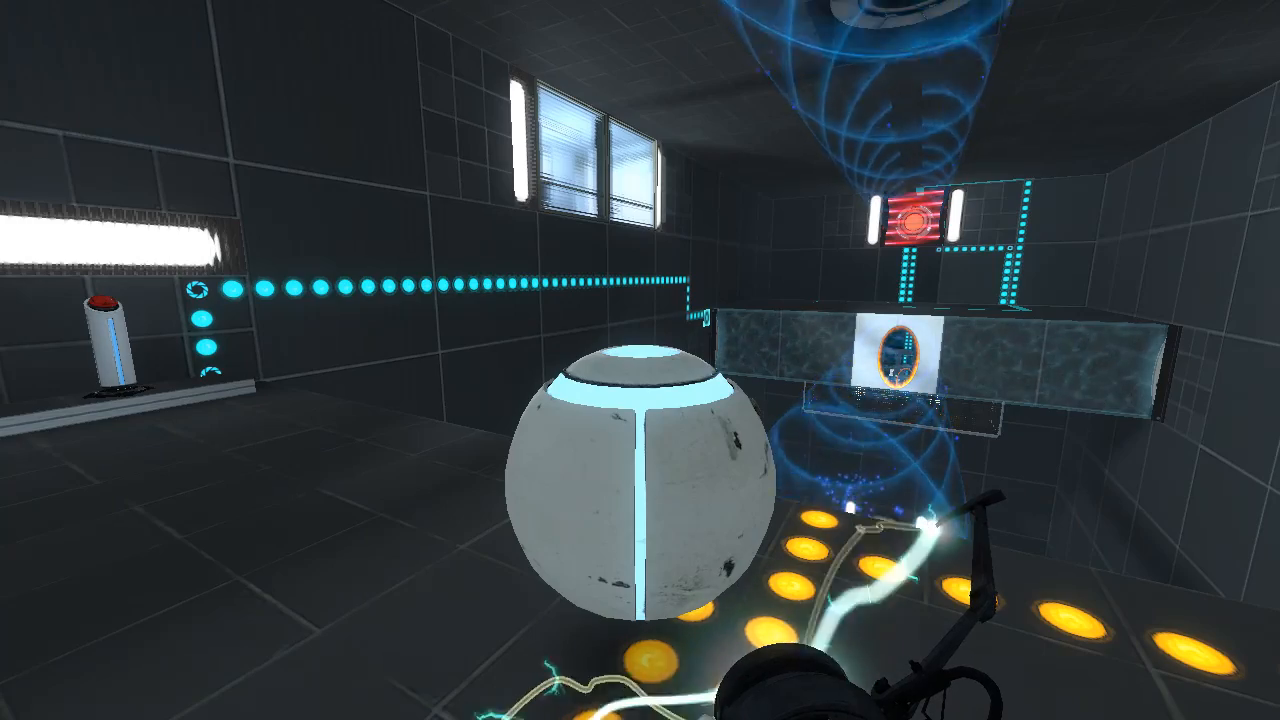
mouse_move(640, 360)
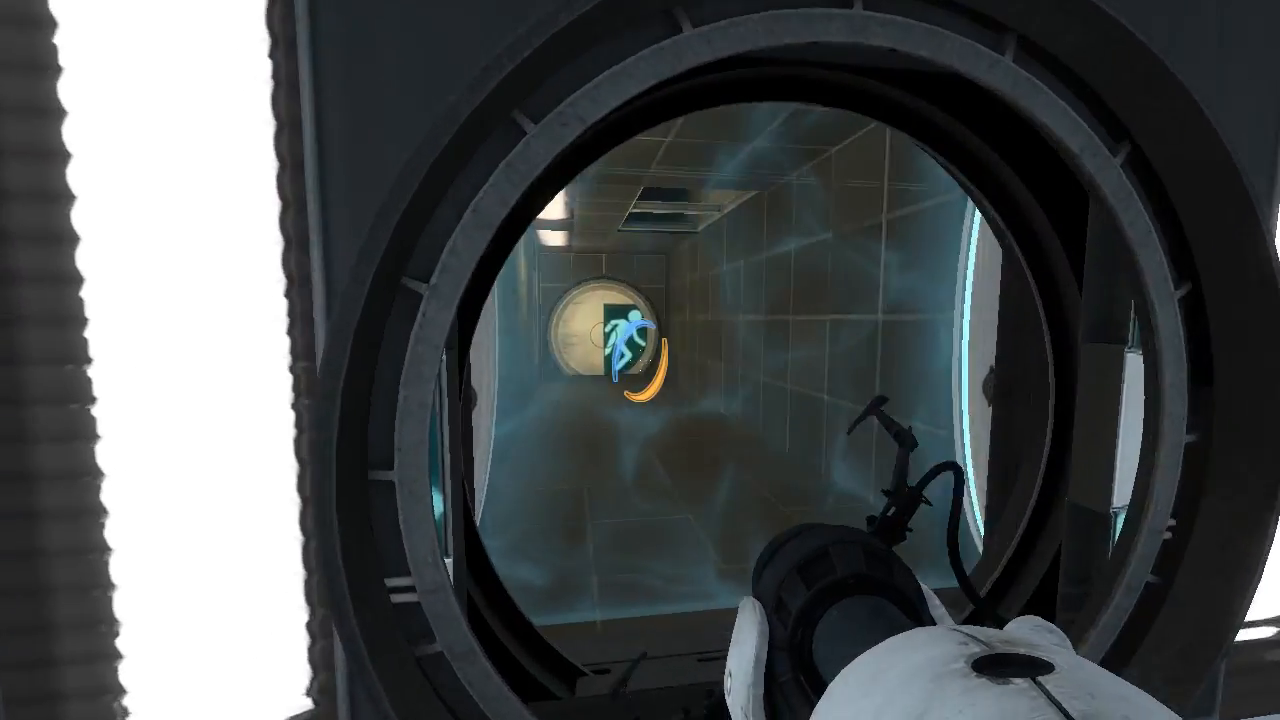
mouse_move(640, 360)
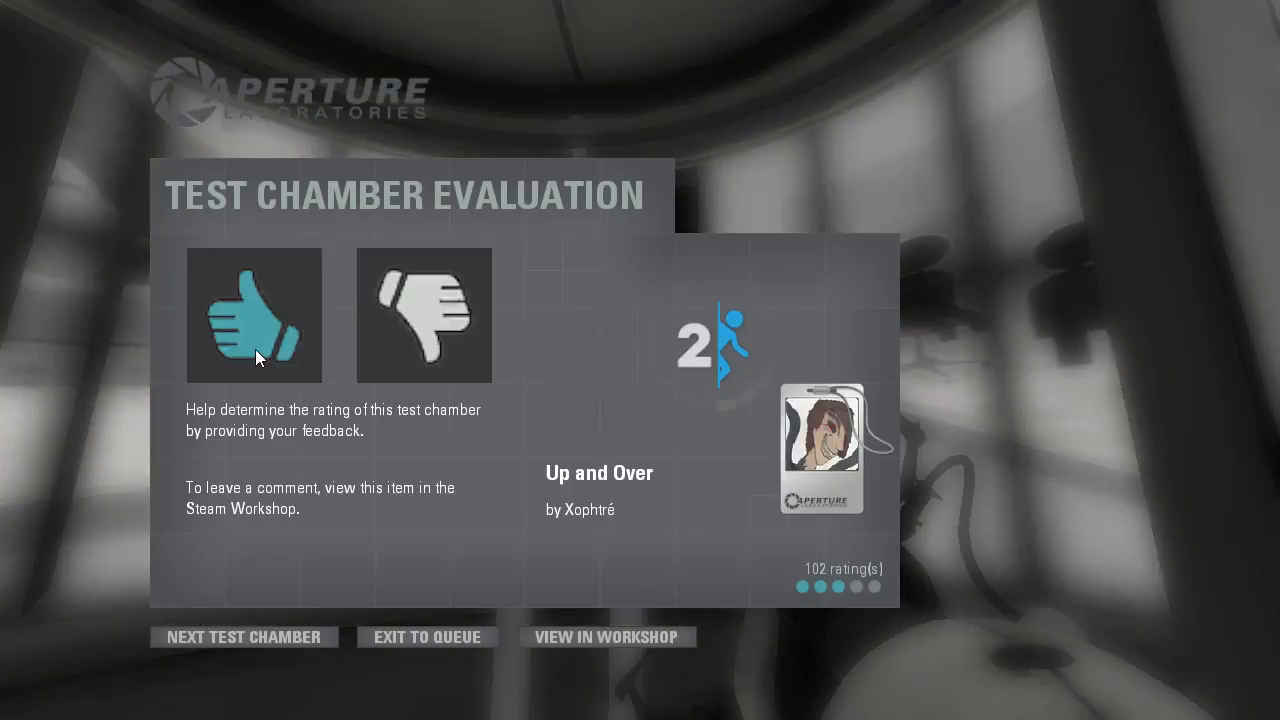
Give 'Up and Over' a thumbs-up on the Test Chamber Evaluation screen
left_click(253, 314)
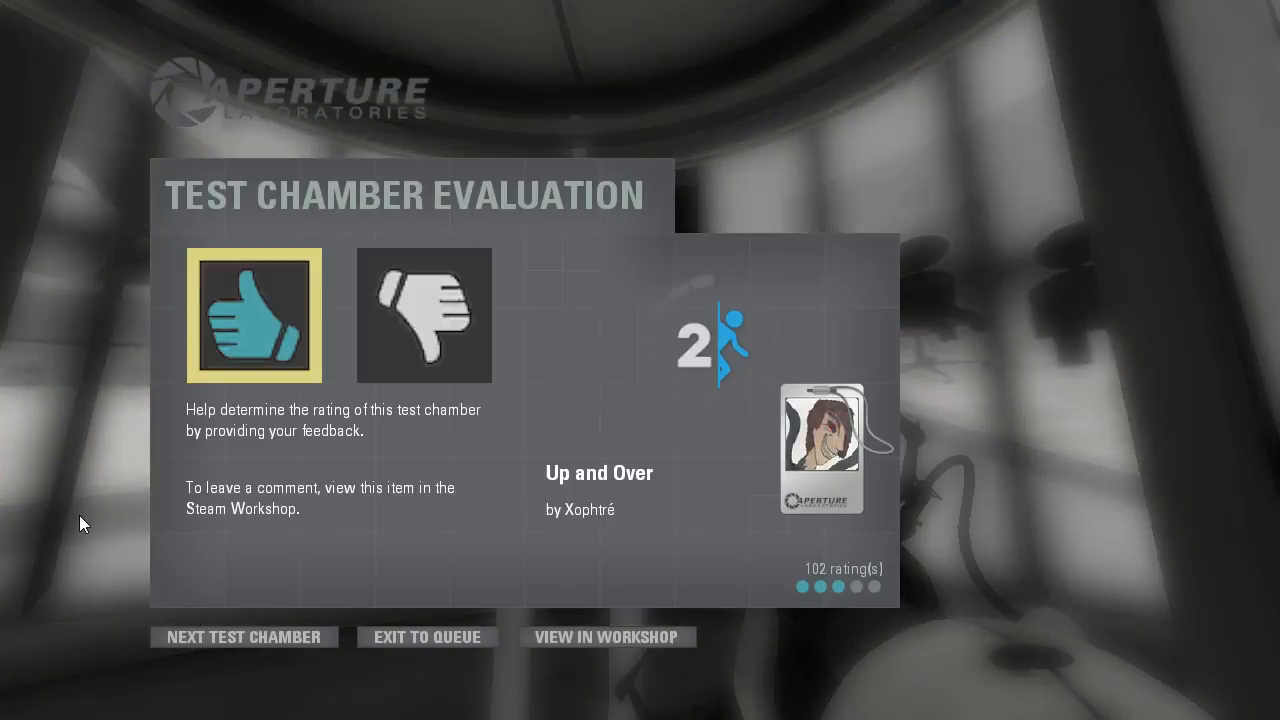